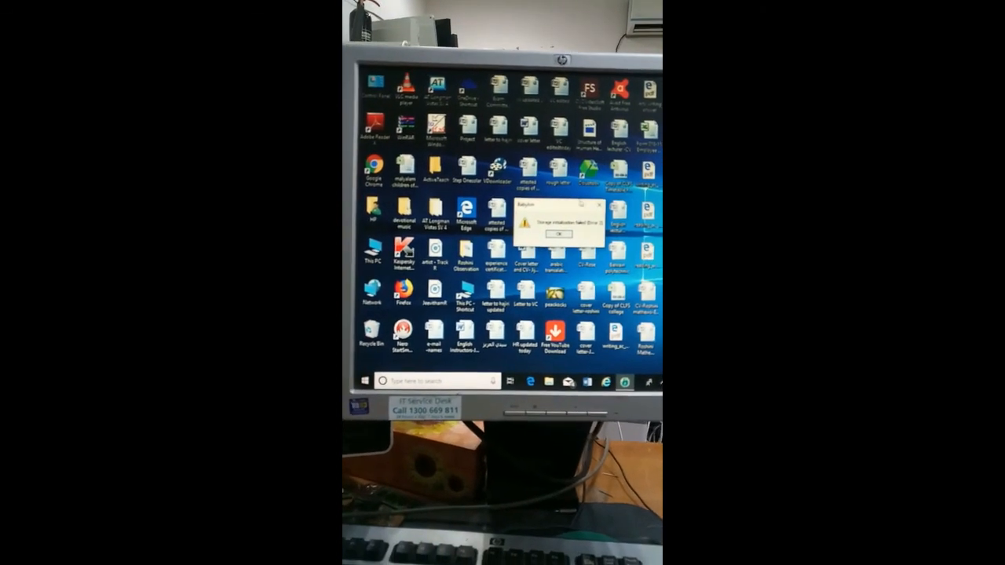
Step: Dismiss the pop-up message with OK, leaving the desktop icons unobstructed
{"action": "left_click", "coordinate": [559, 234]}
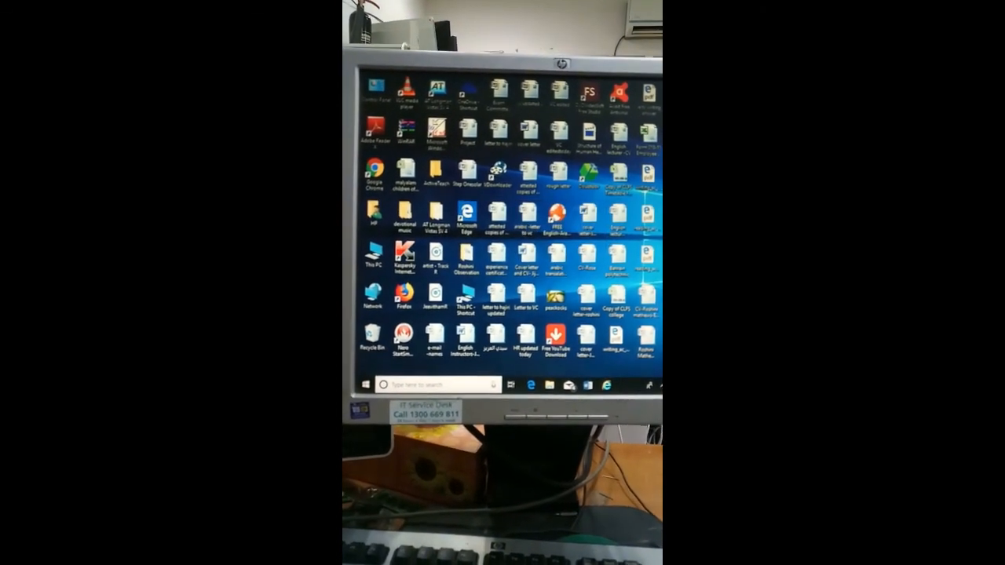